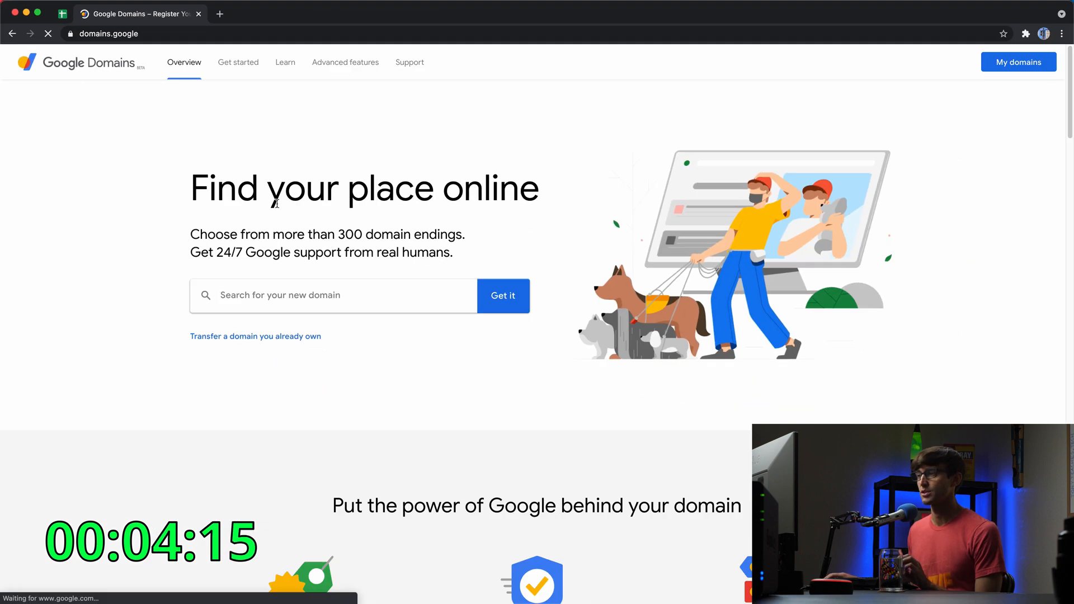
Step: Search Google Domains for 'netwits' and scan the available endings and prices
text(n)
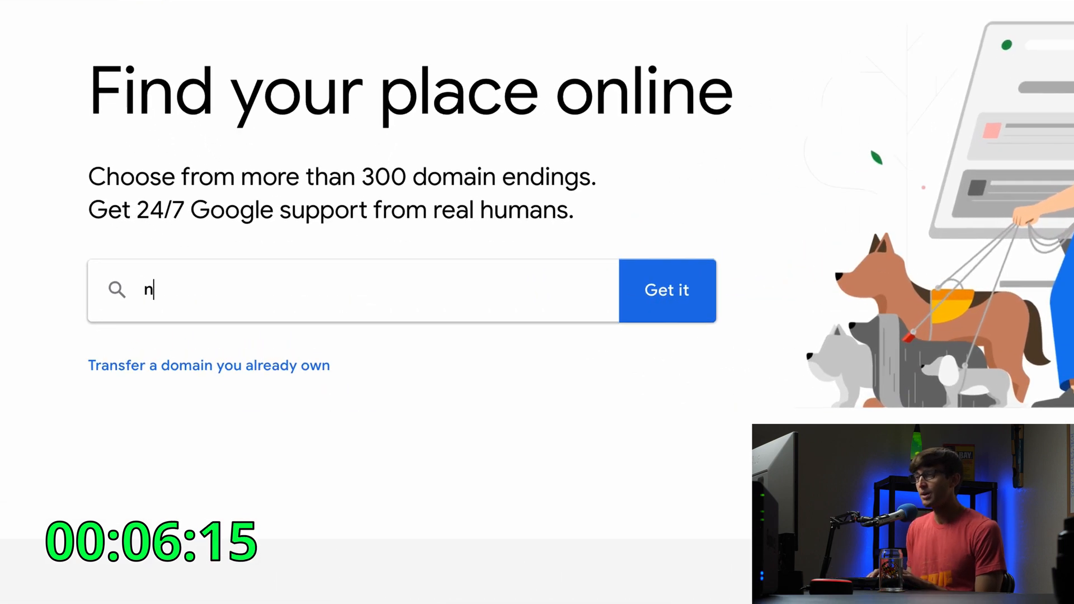
text(etwits)
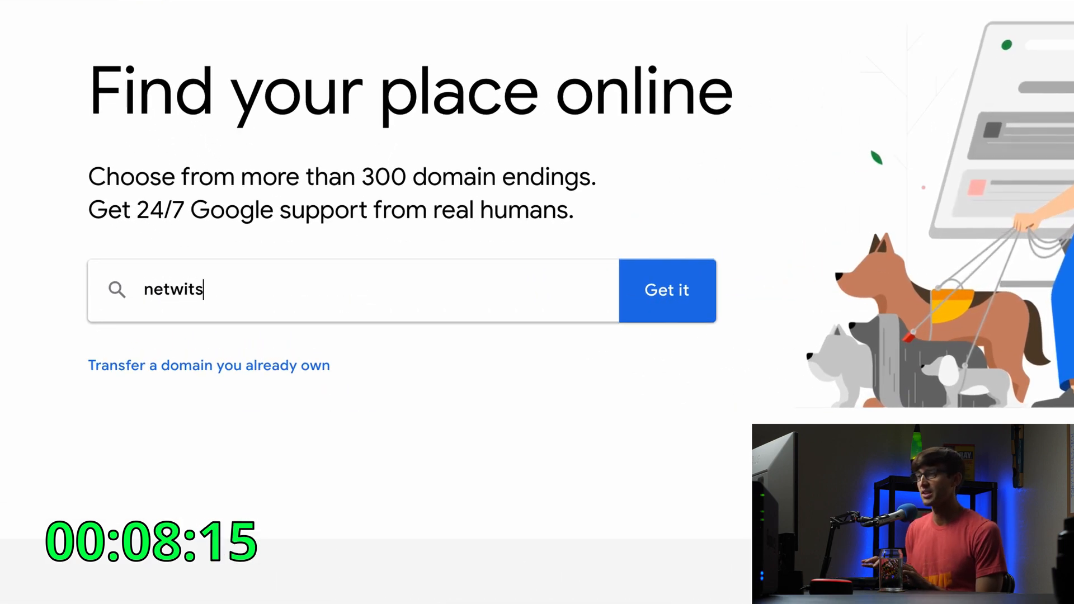
click(665, 290)
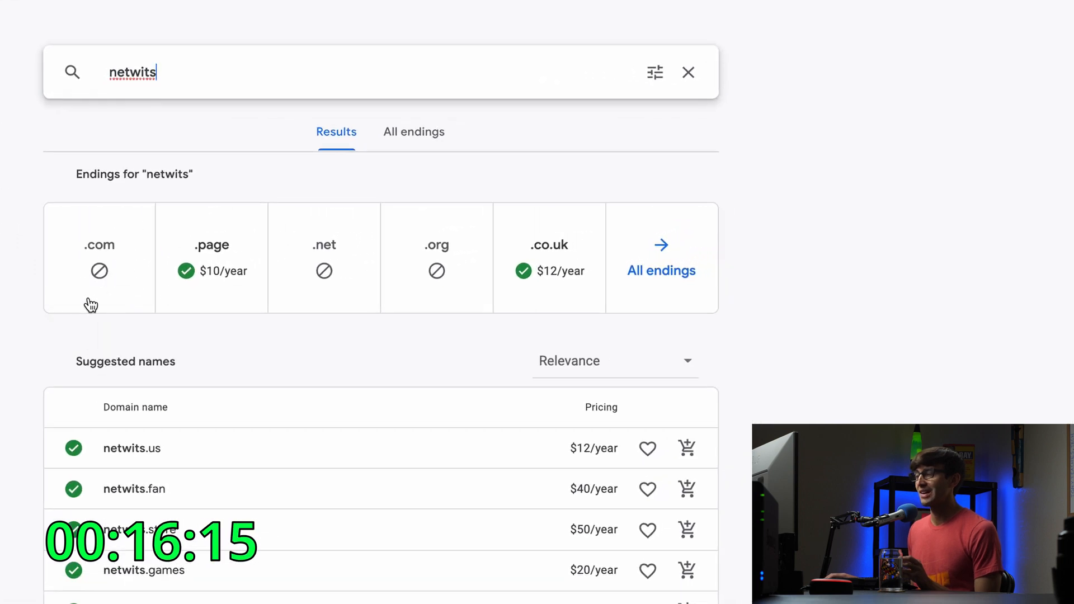
mouse_move(875, 164)
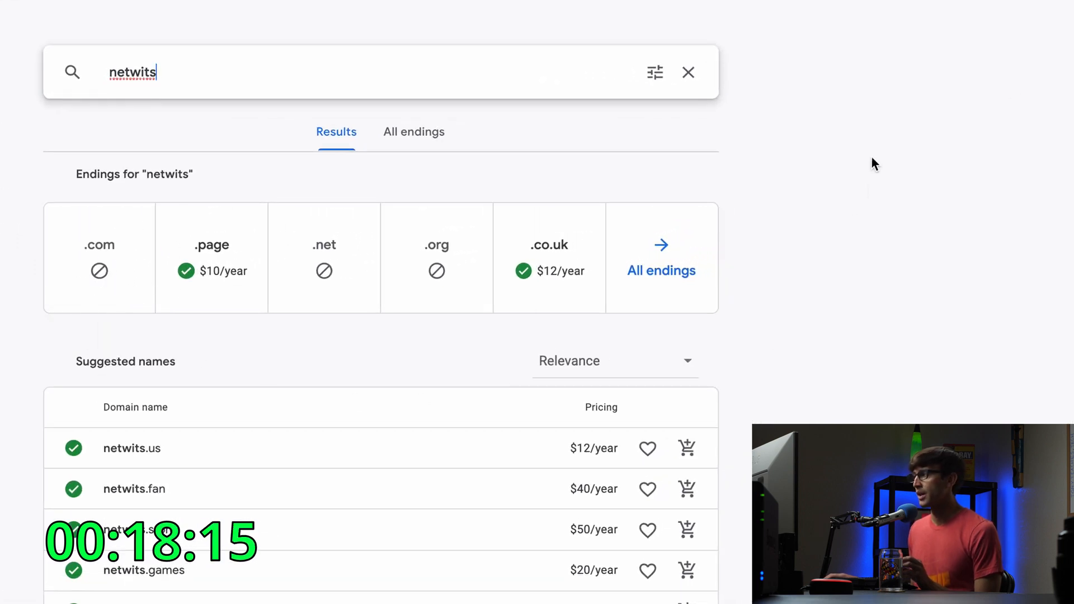
scroll(down, 3)
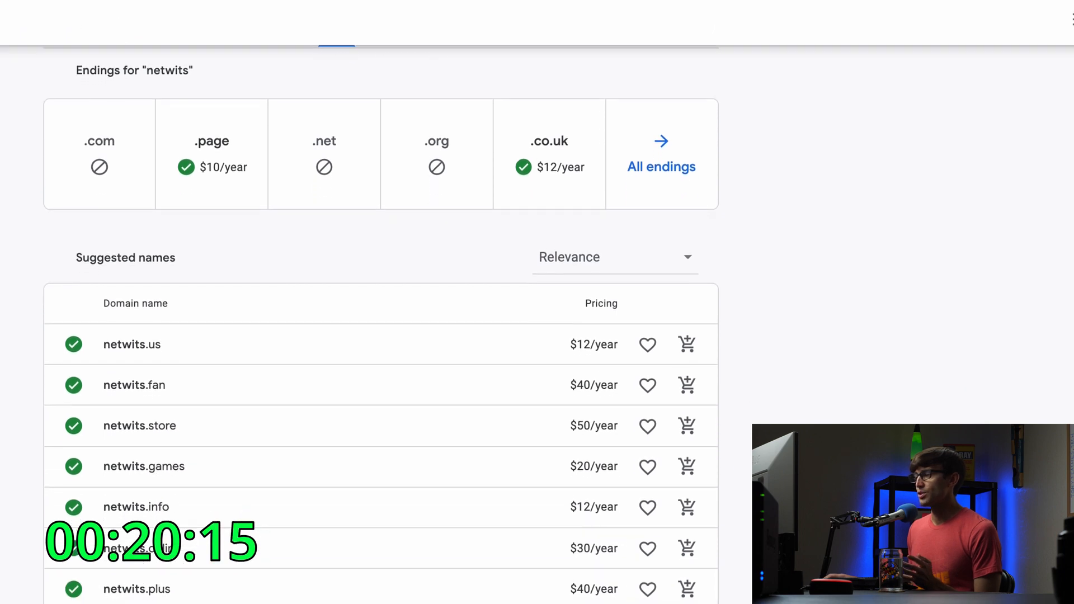
scroll(up, 3)
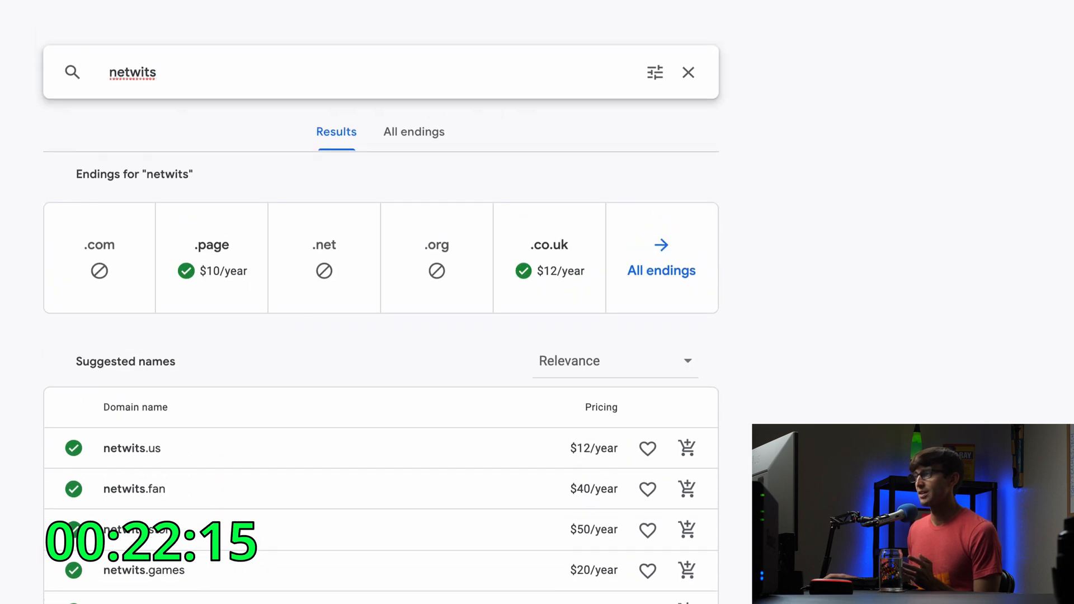
Step: Show all endings for netwits and add netwits.io ($60/year) to the cart
click(414, 132)
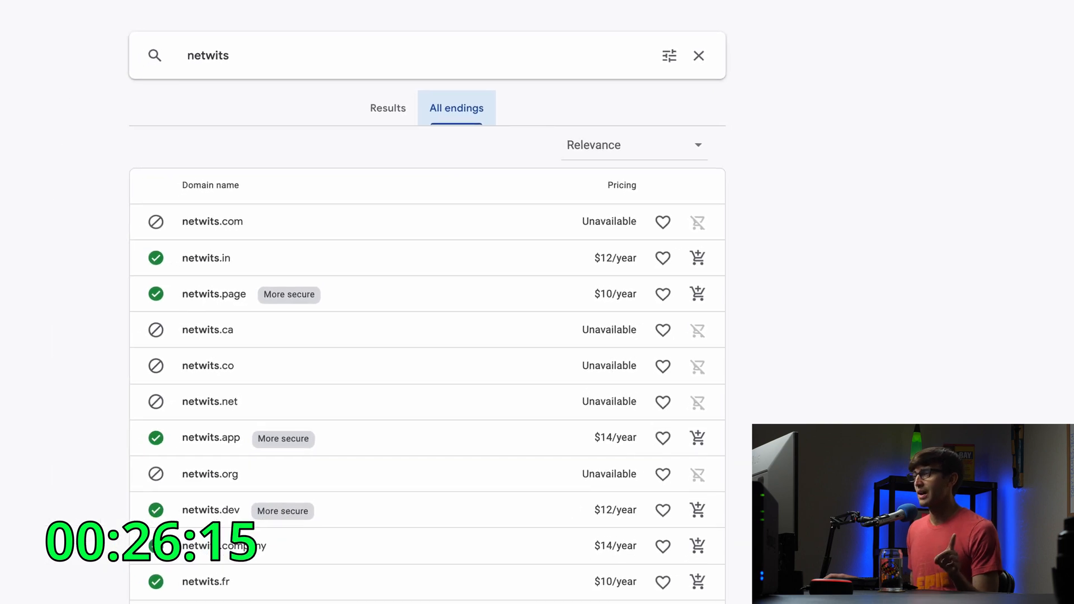
scroll(down, 3)
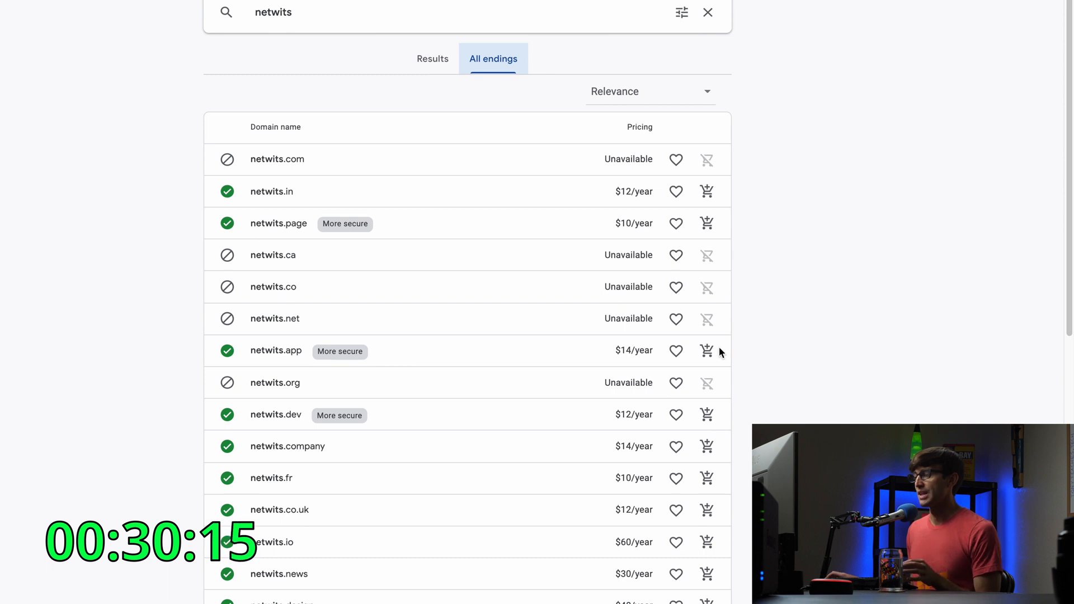
mouse_move(281, 559)
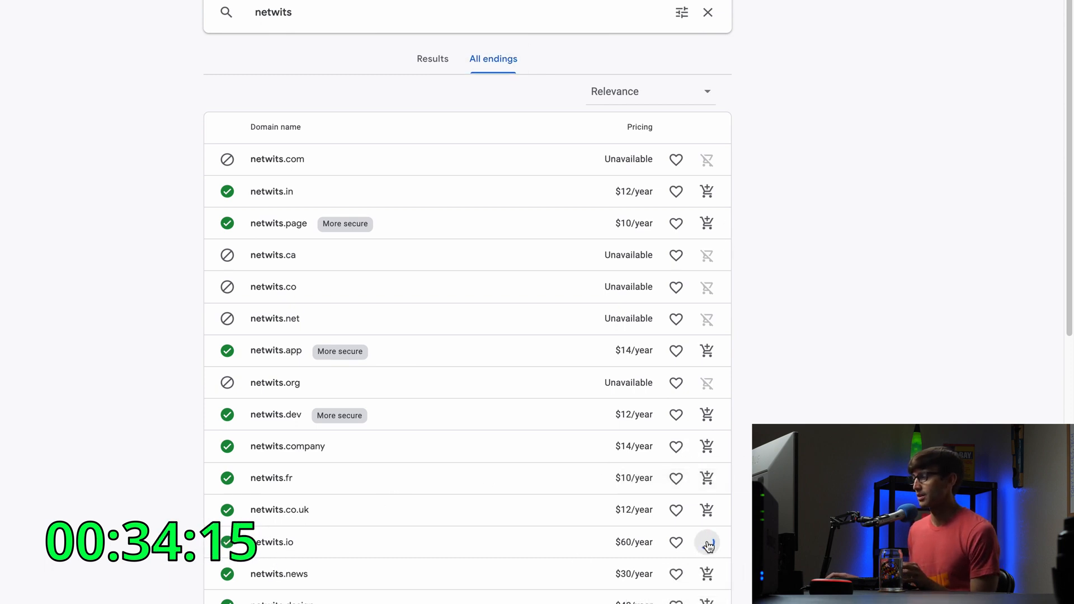
click(706, 542)
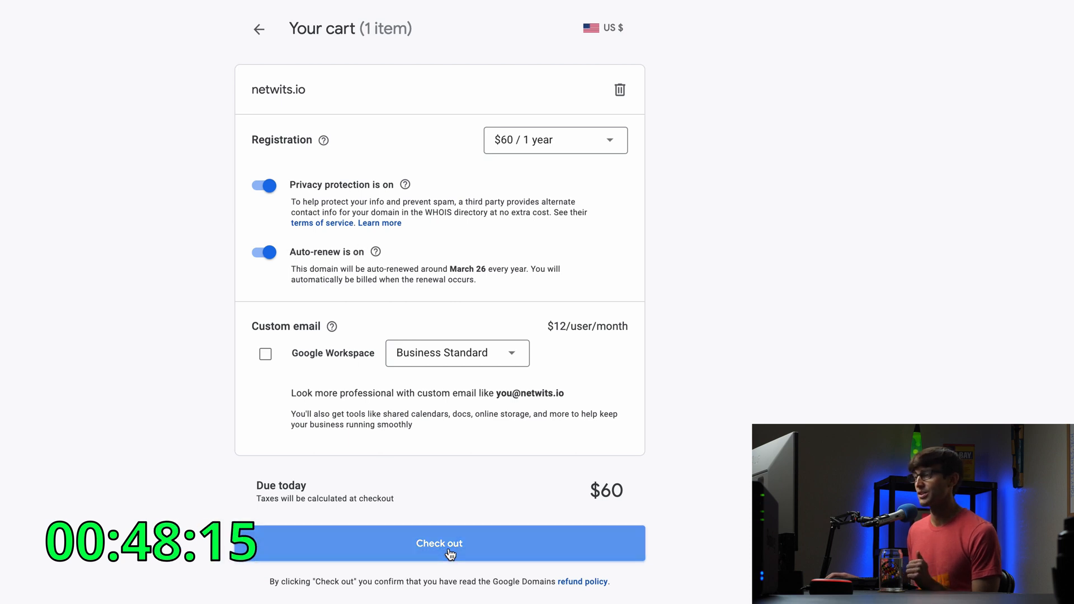
Step: Check out and buy netwits.io for $60 per year with the saved Visa card
click(439, 544)
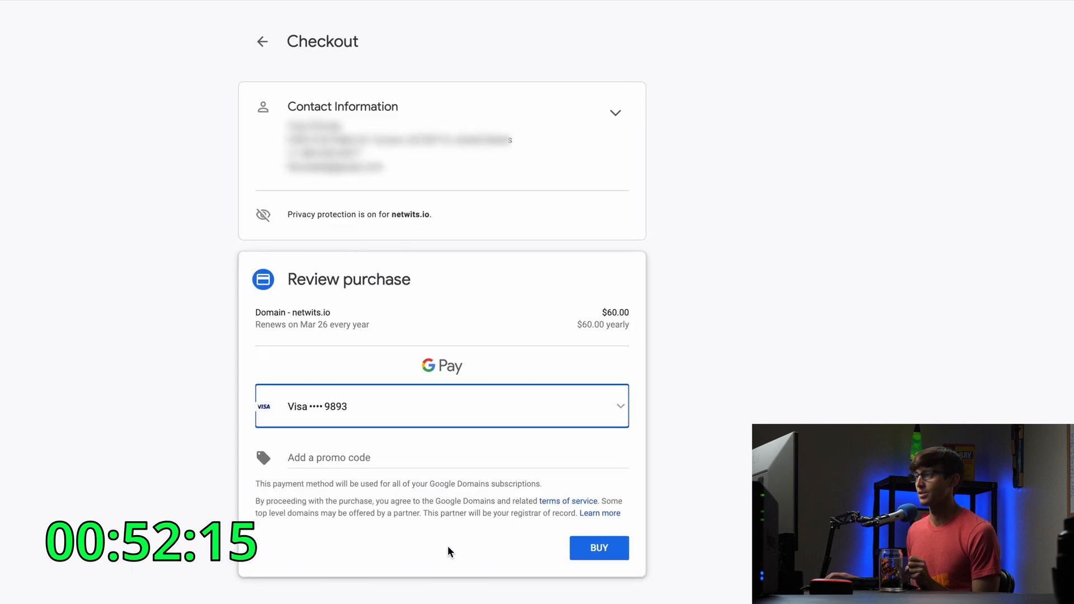
click(598, 547)
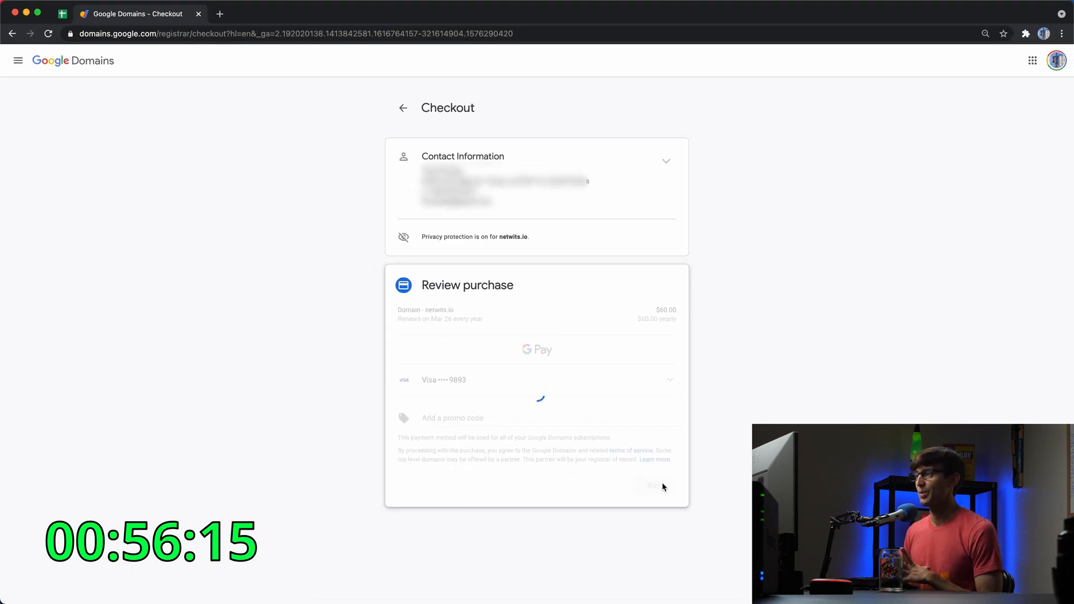
Step: Continue from the purchase confirmation to the netwits.io domain overview
click(652, 487)
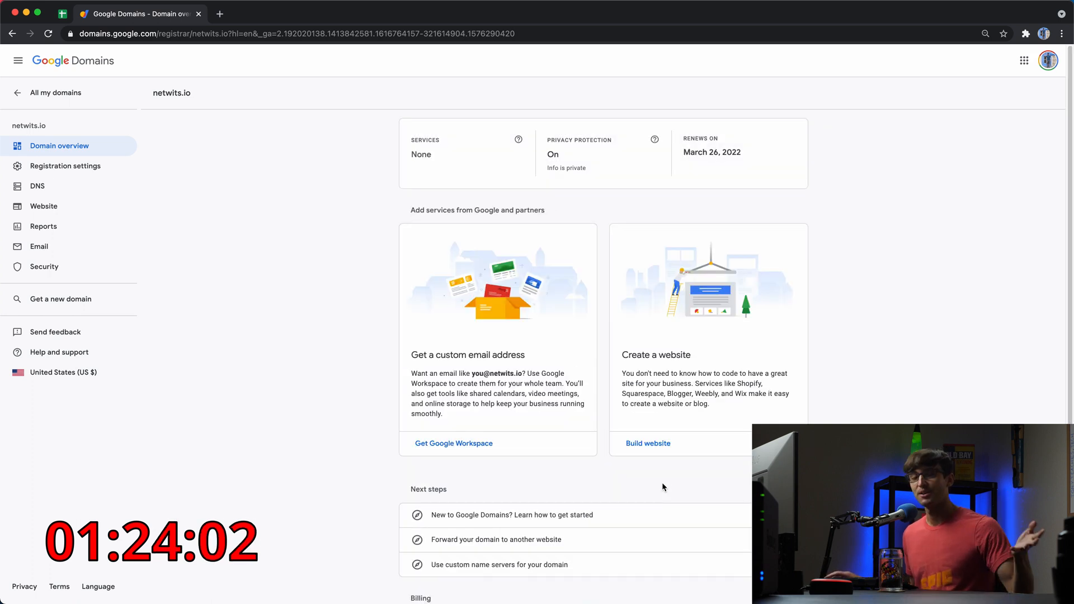
mouse_move(397, 212)
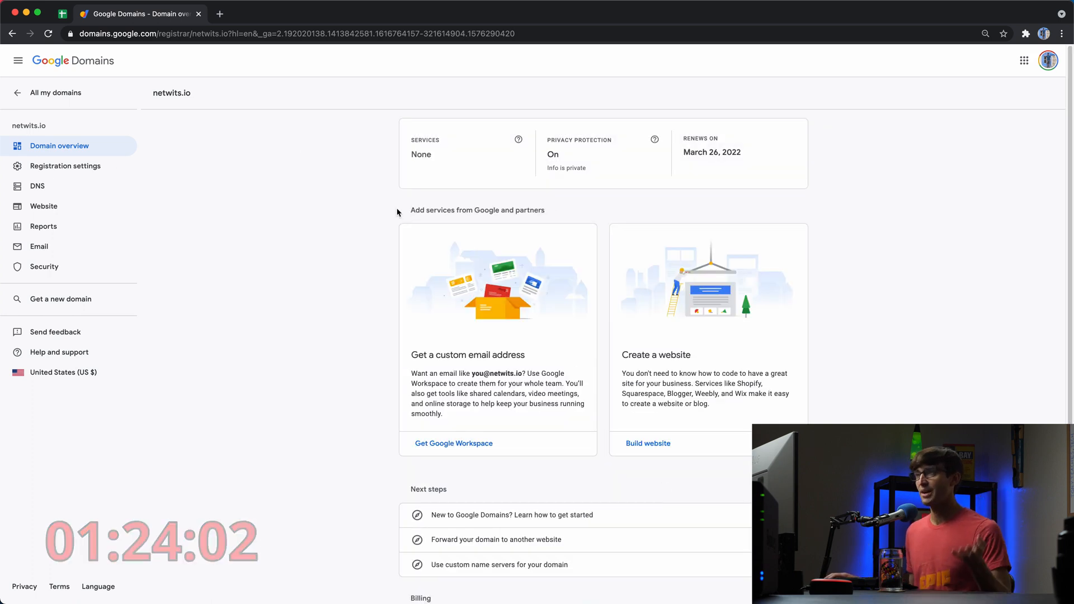
mouse_move(175, 113)
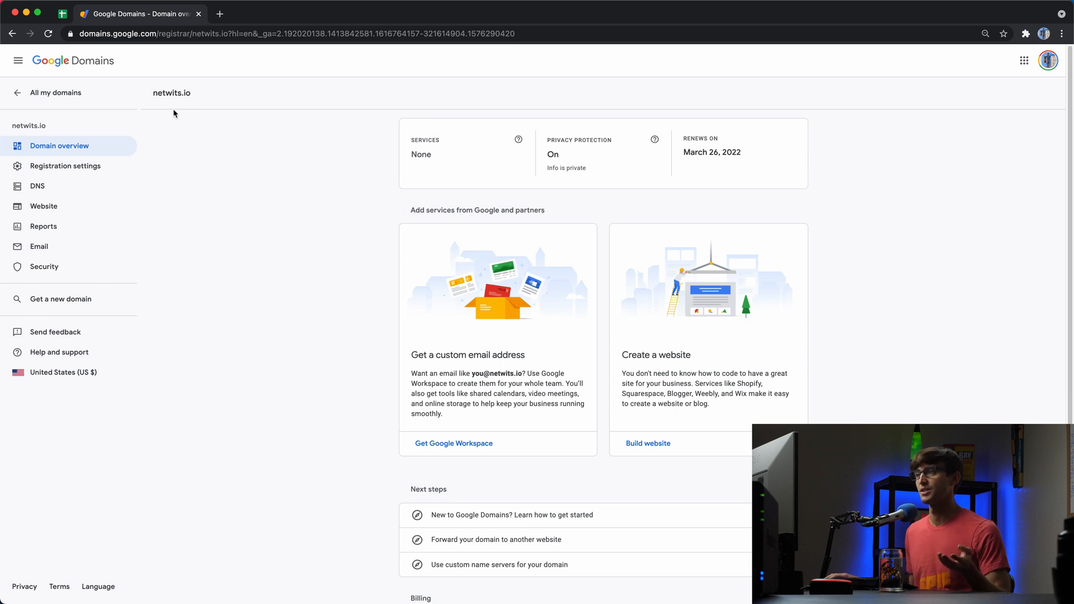
mouse_move(162, 111)
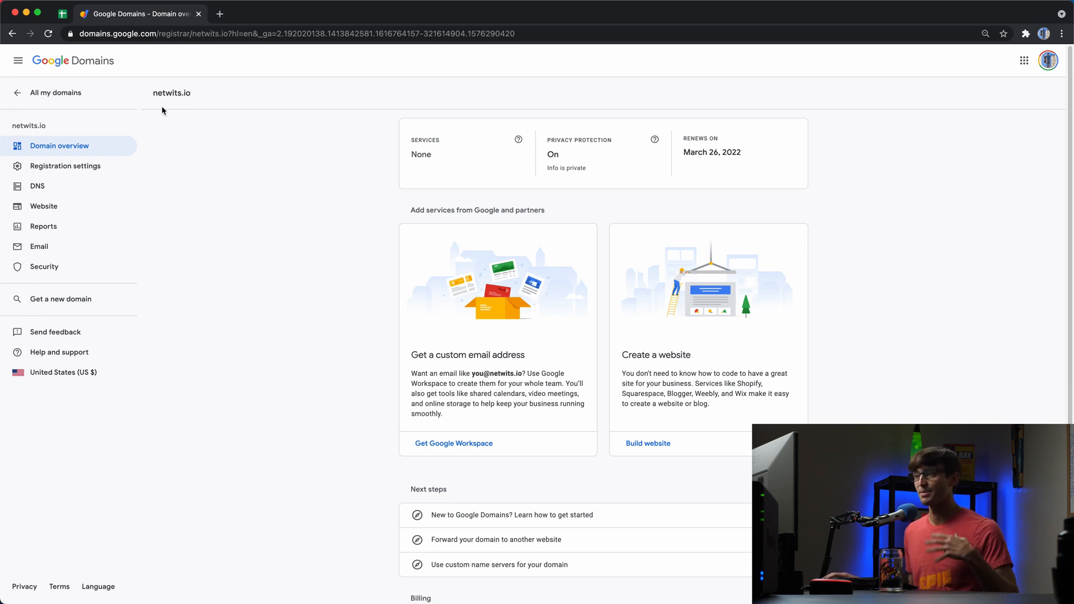
Step: Return to the My domains list, now showing 21 domains including netwits.io
click(55, 93)
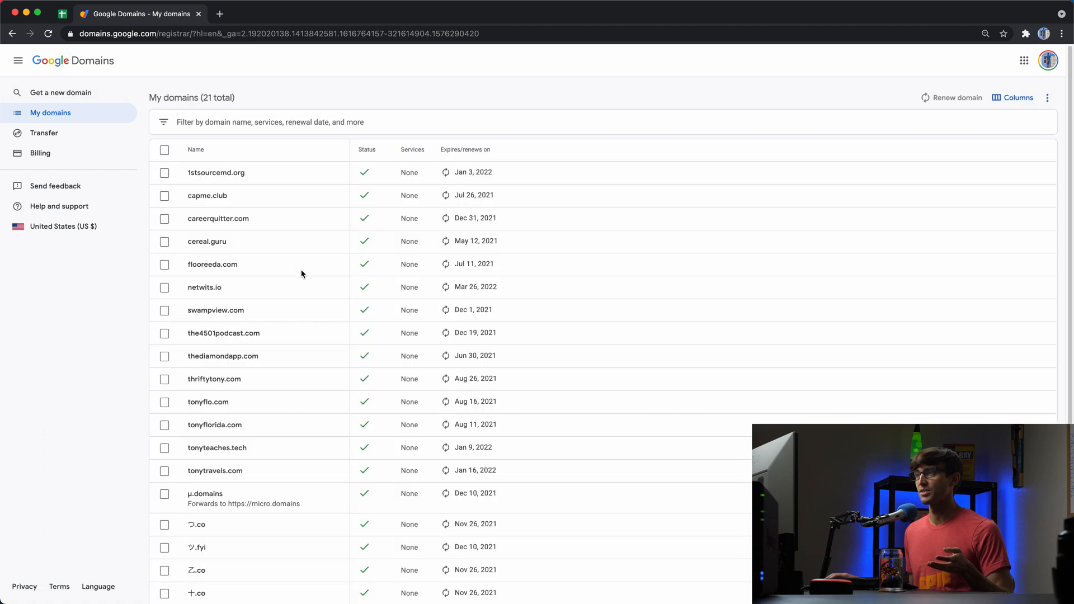
click(195, 149)
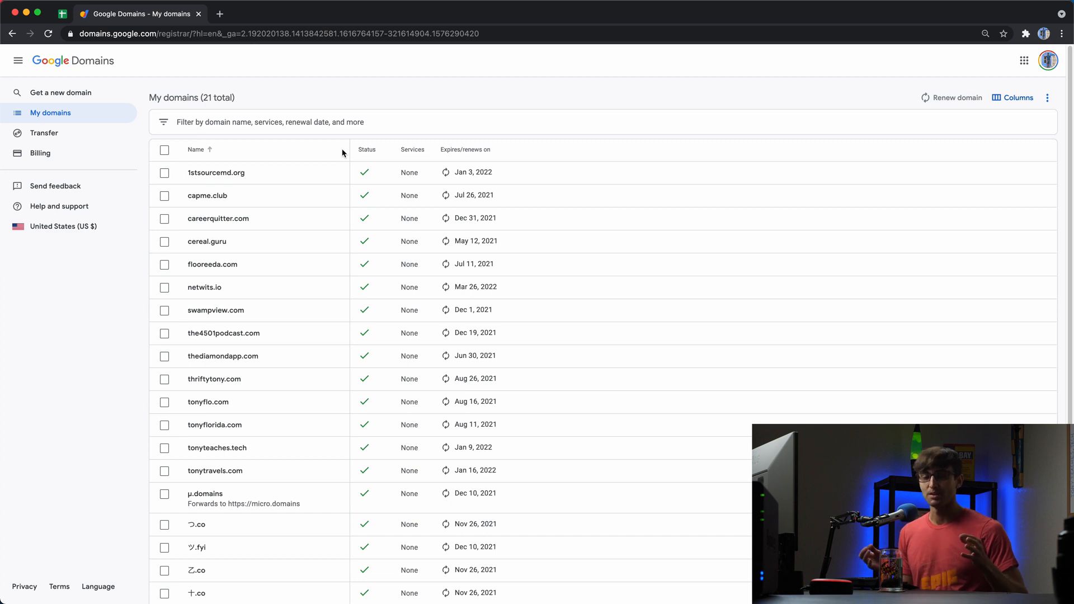
mouse_move(61, 90)
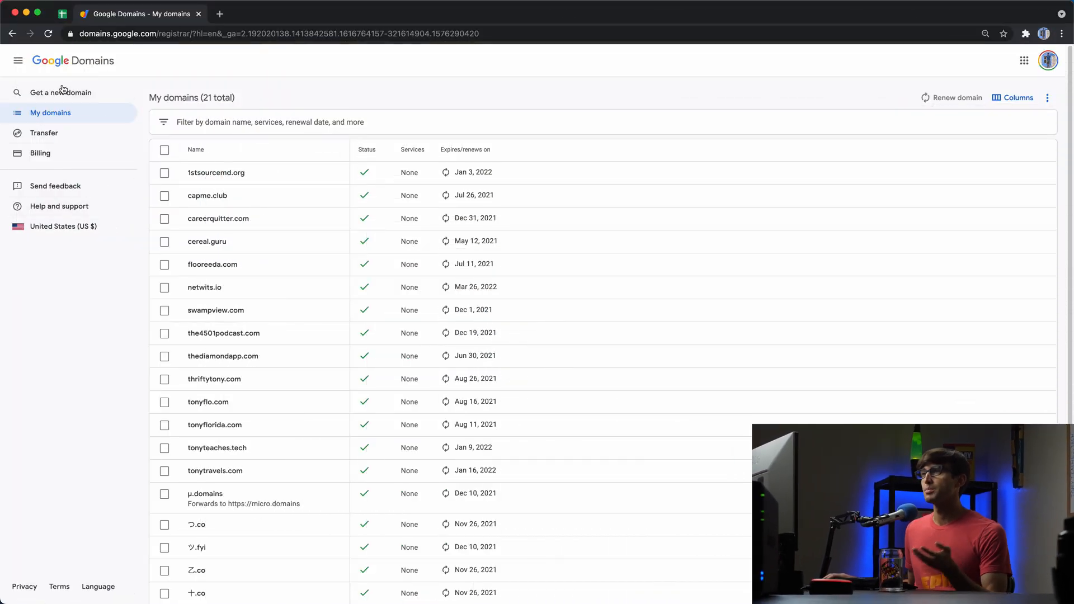
click(60, 91)
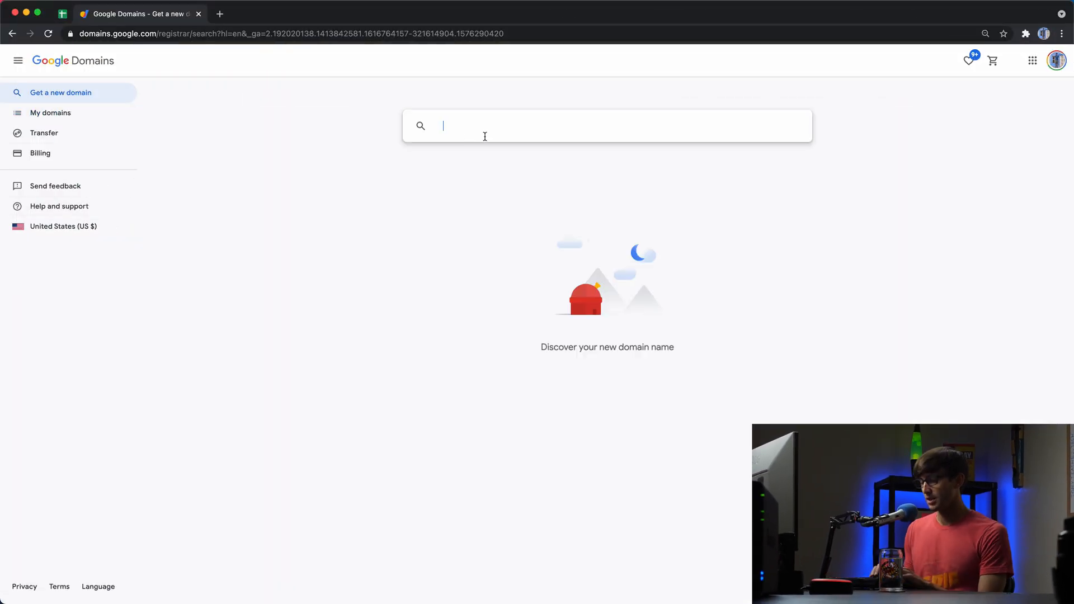
text(netwits.com)
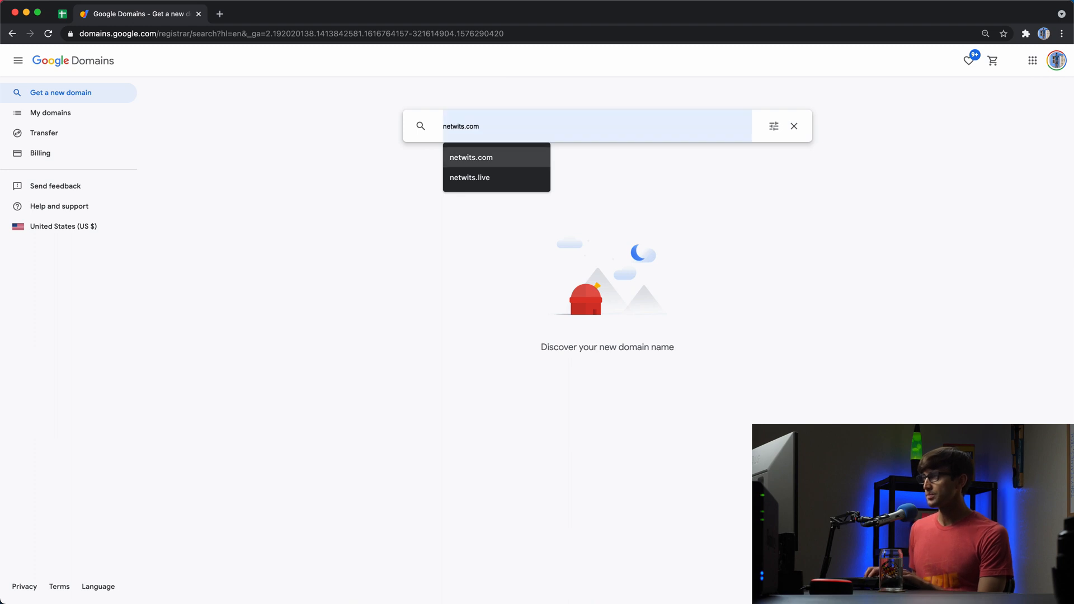
key(backspace)
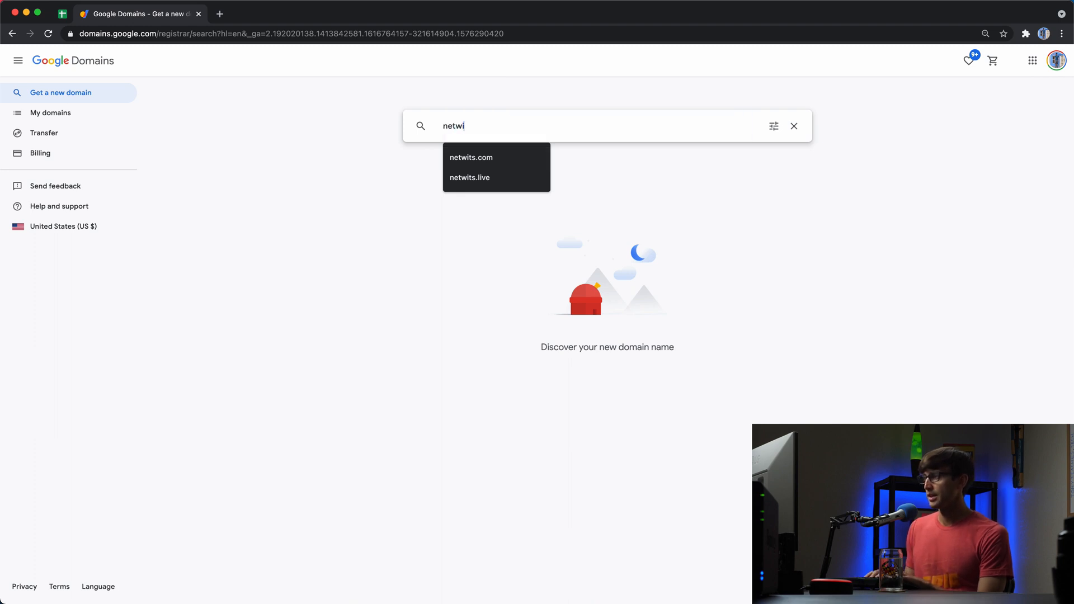
click(470, 158)
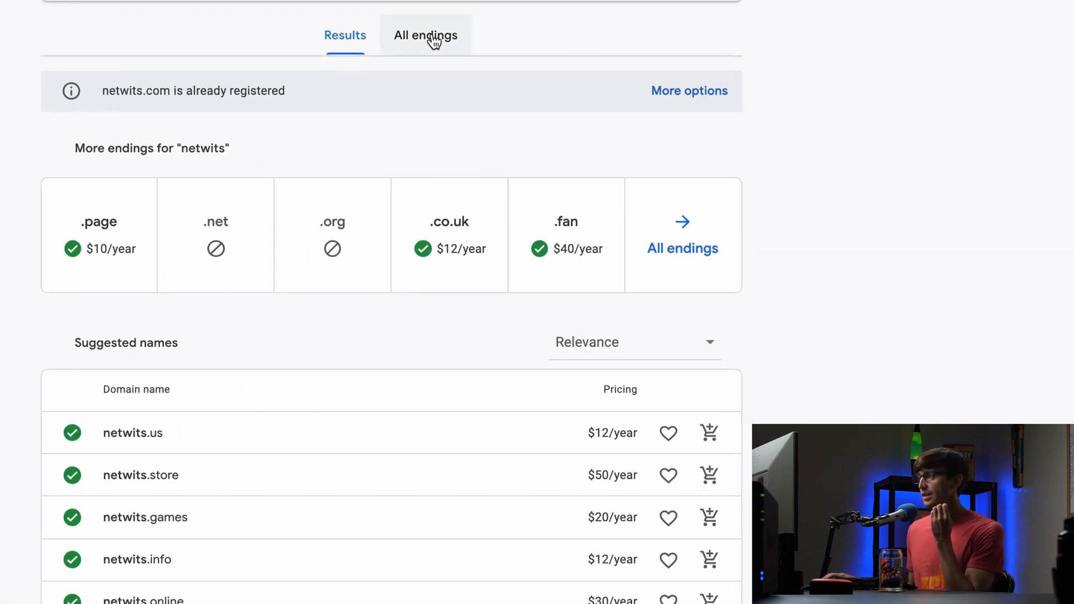
click(426, 35)
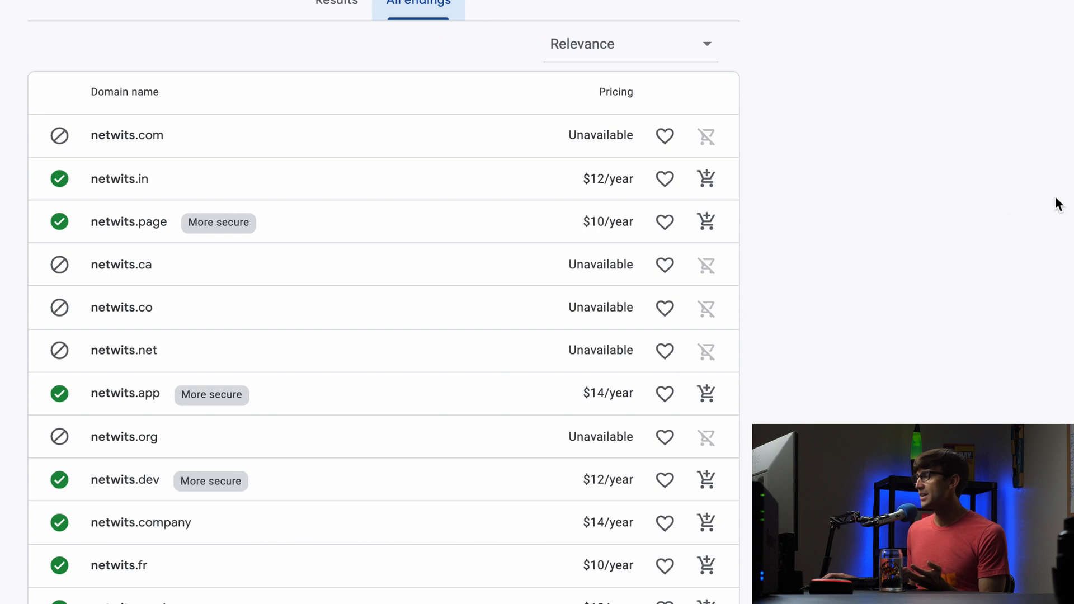
scroll(down, 3)
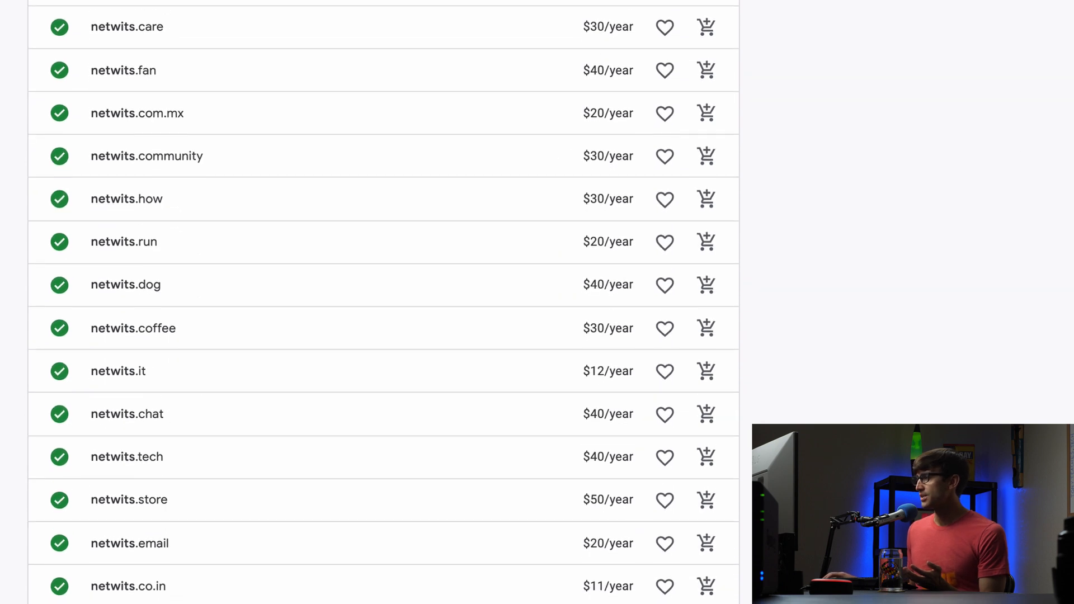
scroll(down, 3)
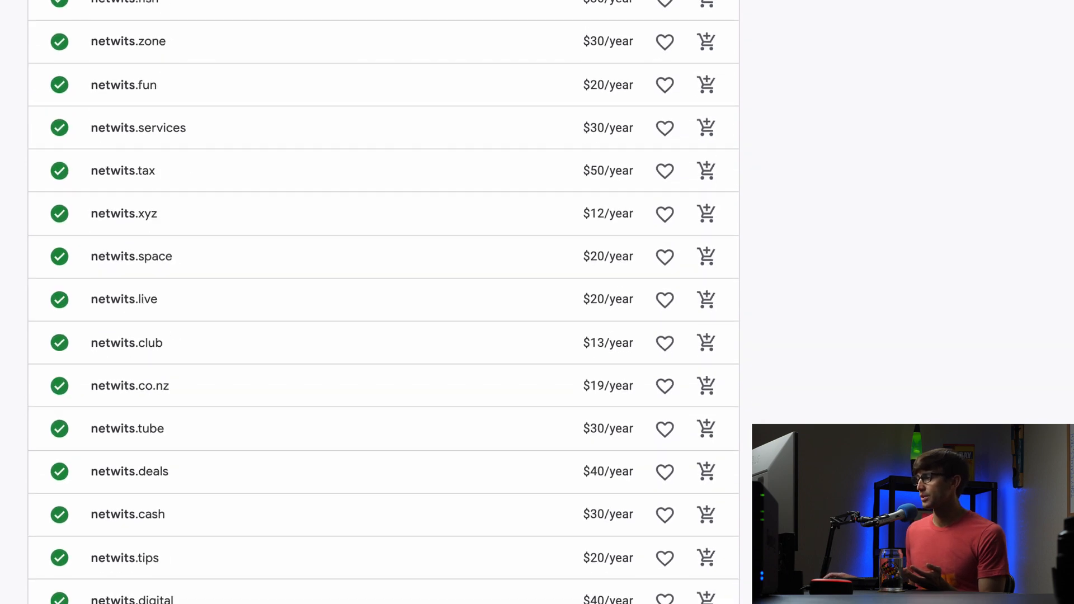
scroll(down, 3)
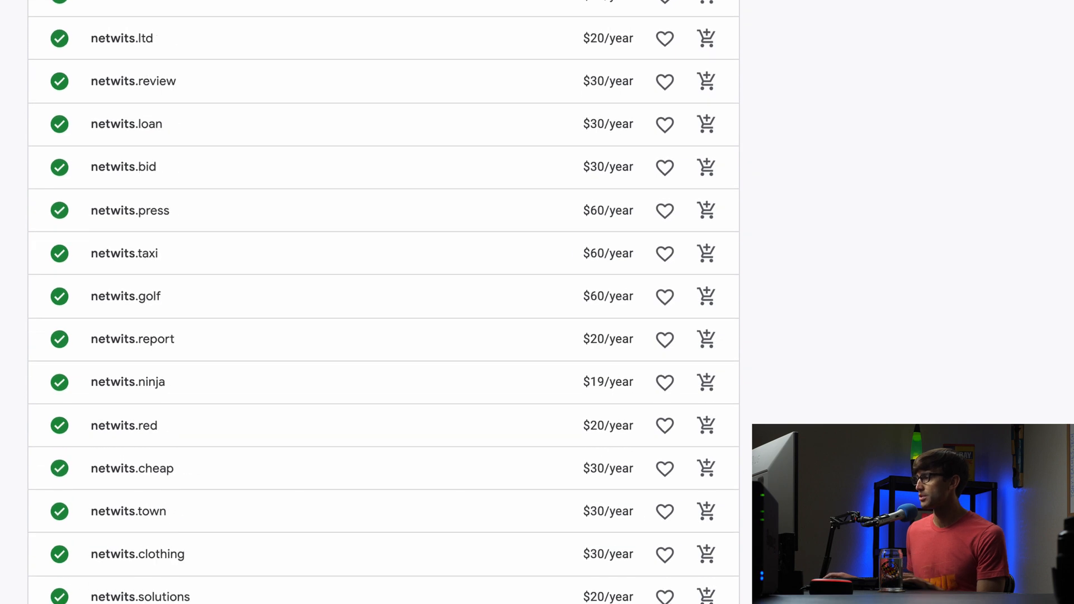
scroll(down, 3)
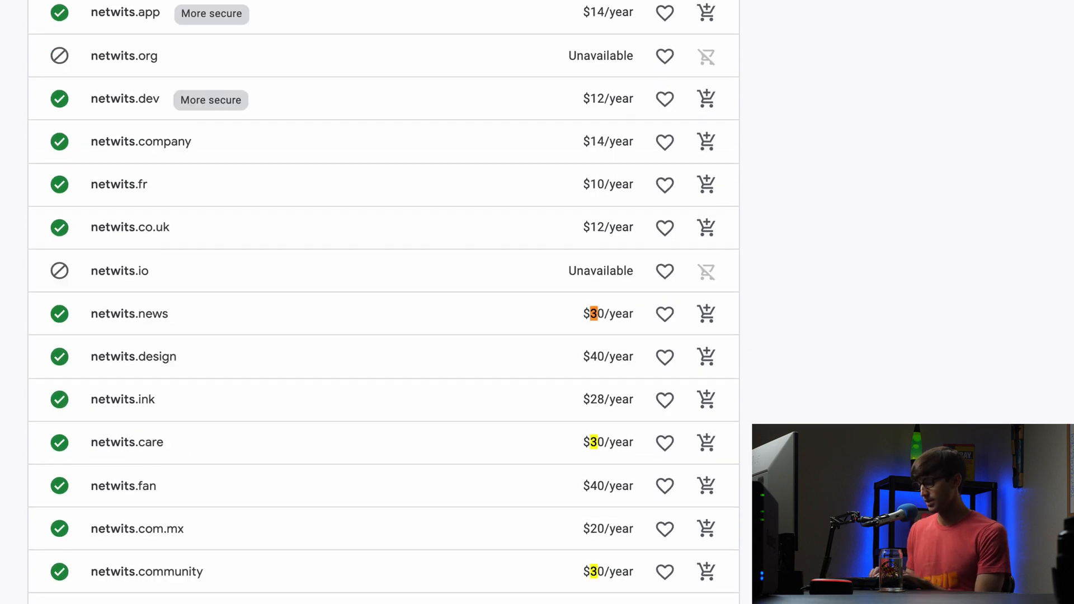
scroll(down, 3)
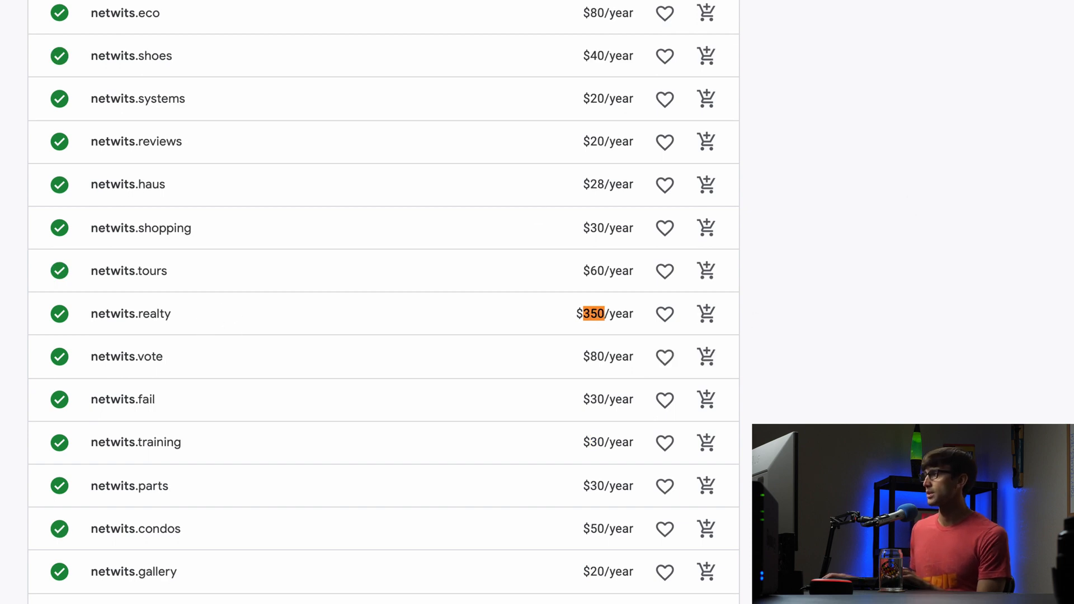
scroll(up, 3)
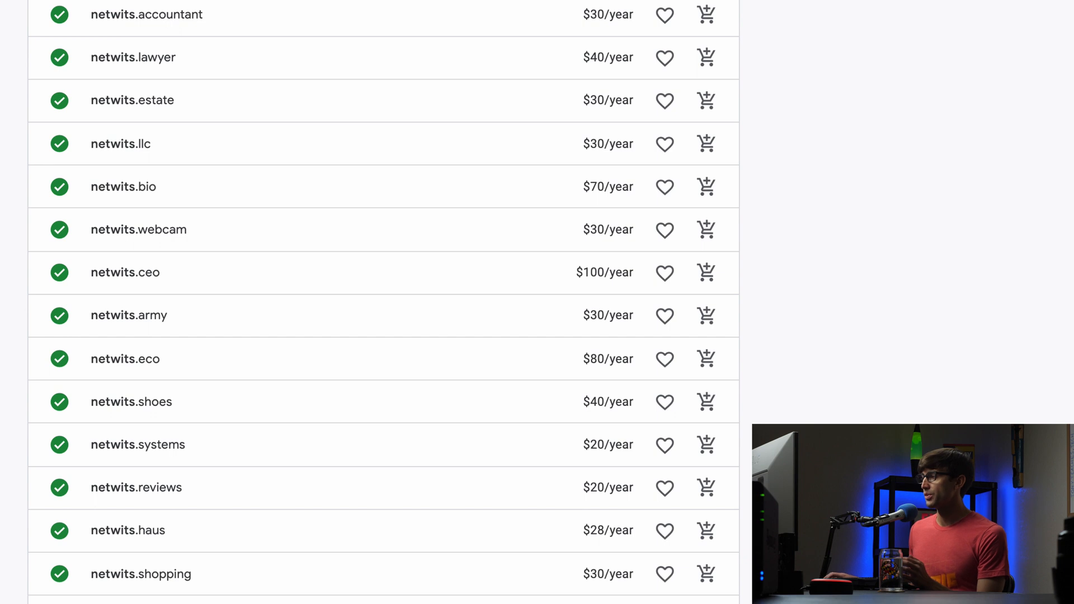
scroll(up, 3)
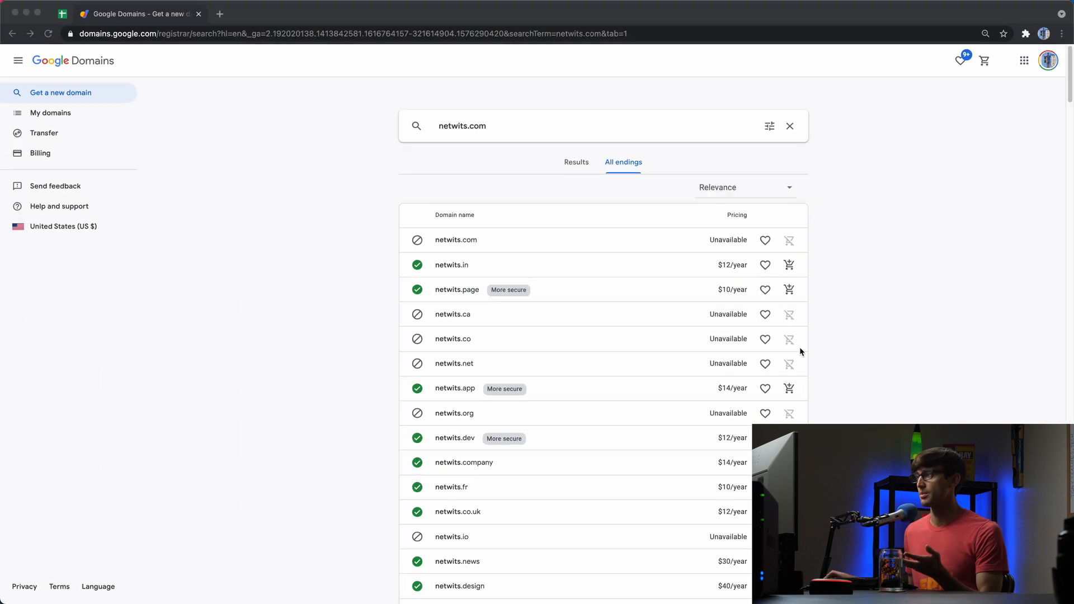
scroll(down, 3)
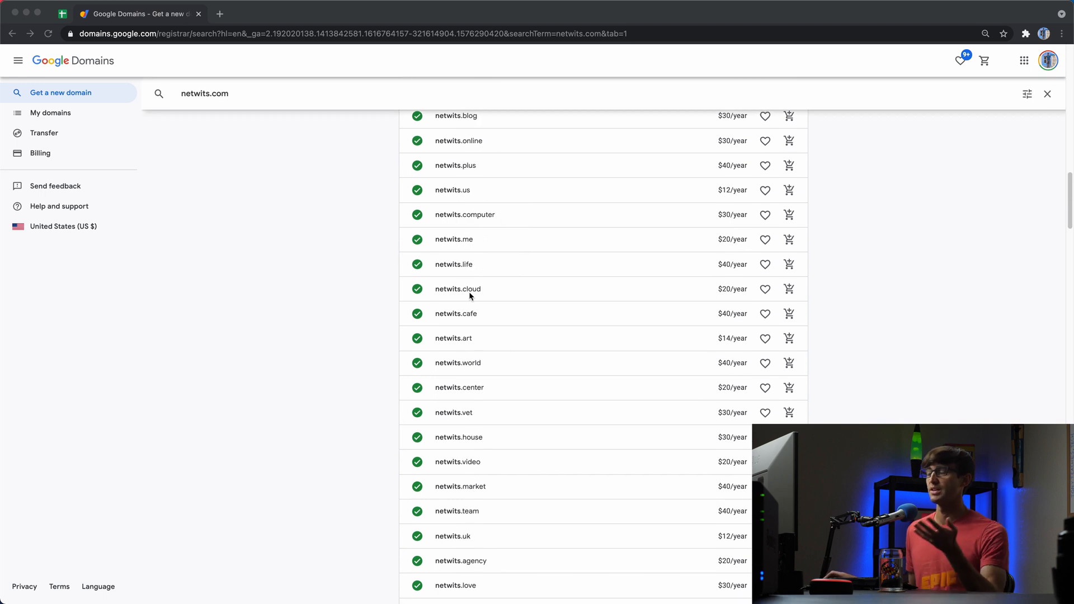
scroll(down, 3)
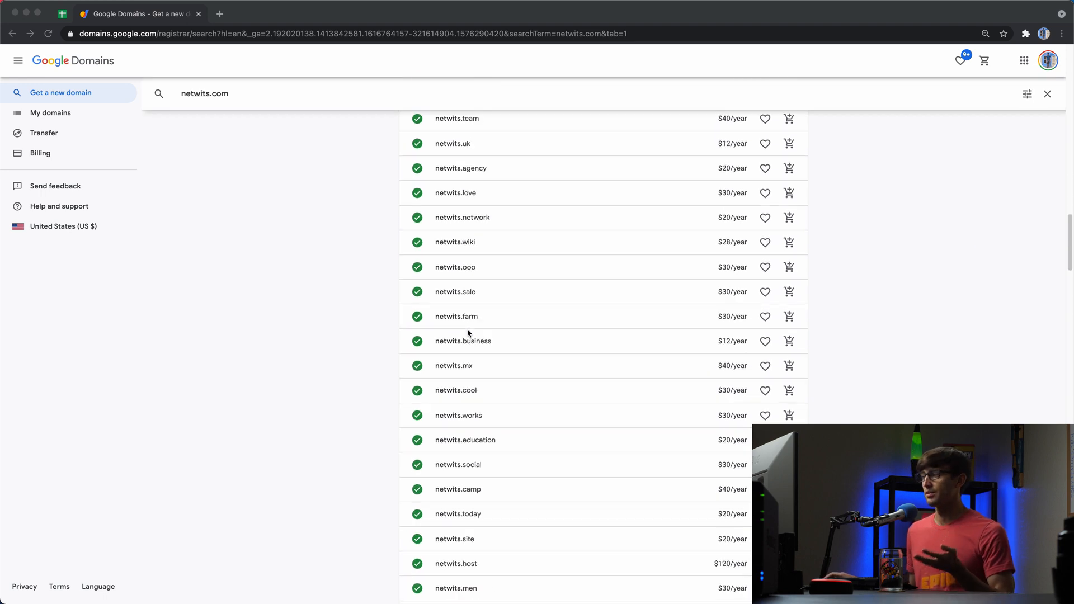
scroll(down, 3)
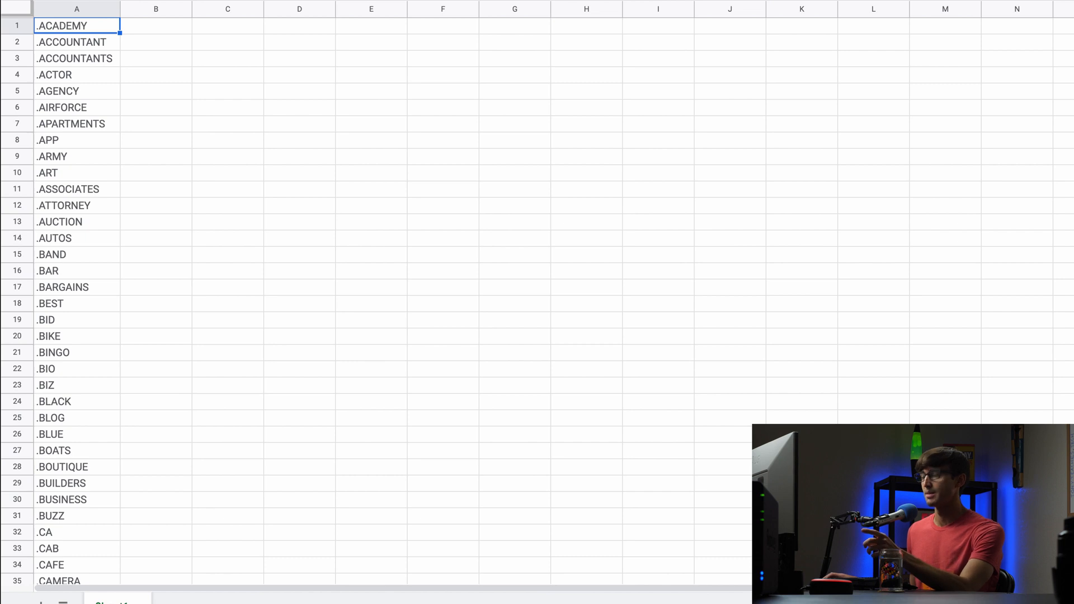
scroll(down, 3)
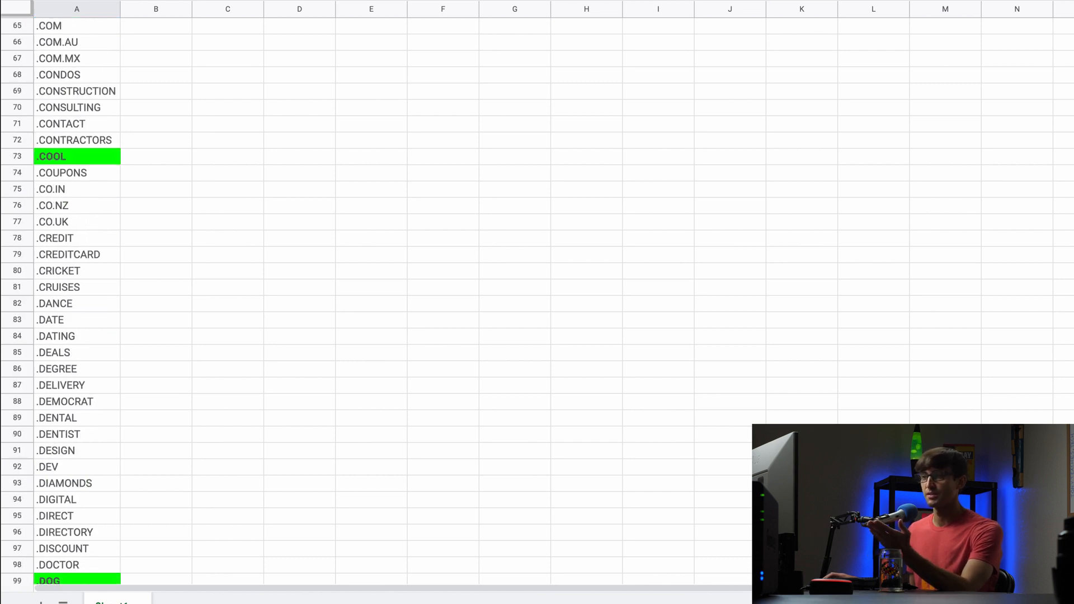
scroll(down, 3)
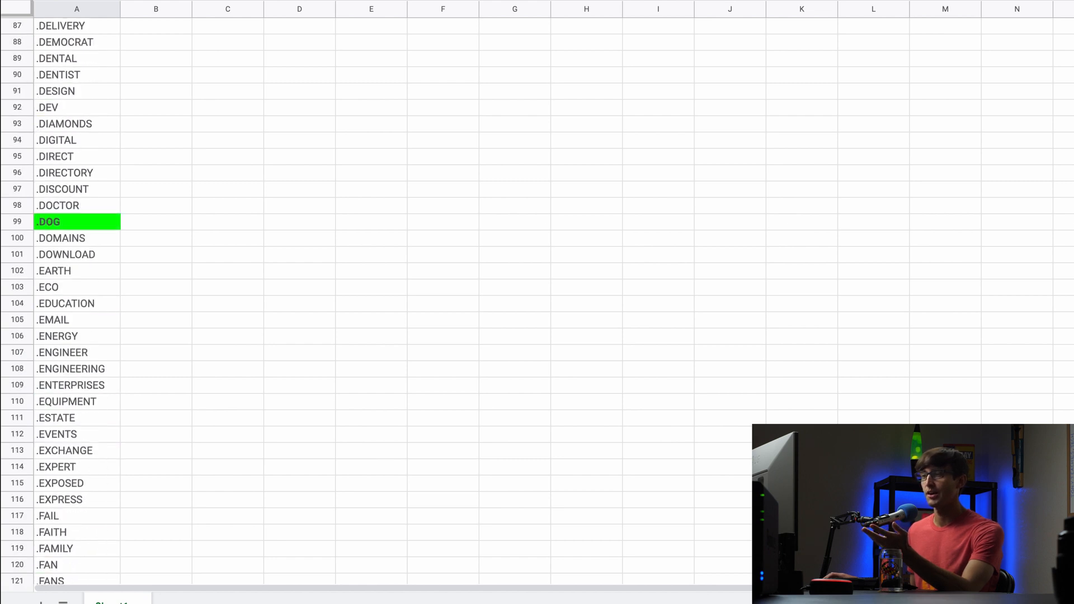
scroll(down, 3)
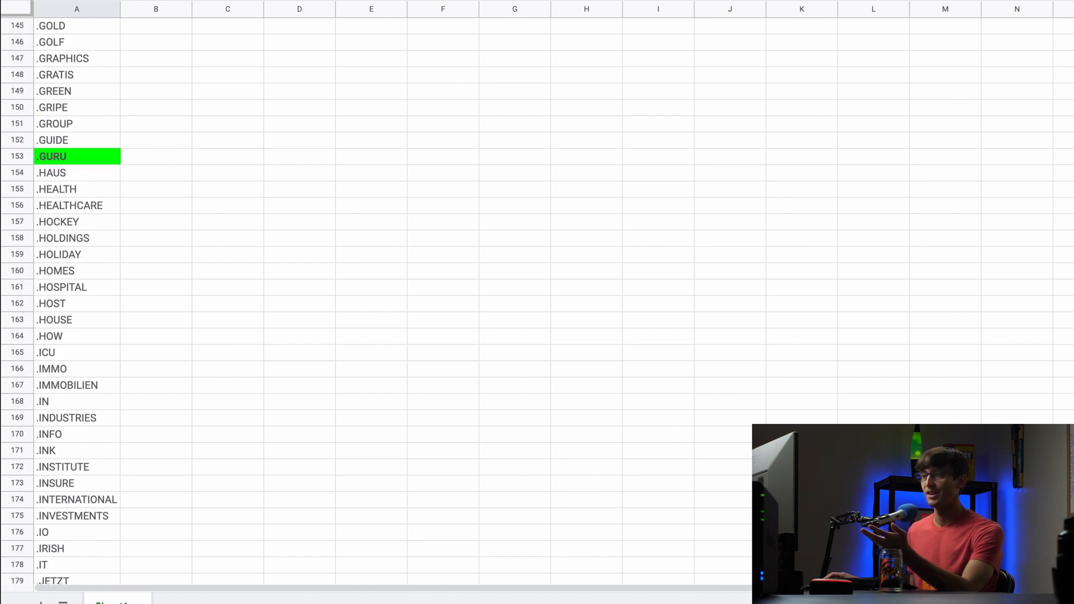
scroll(down, 3)
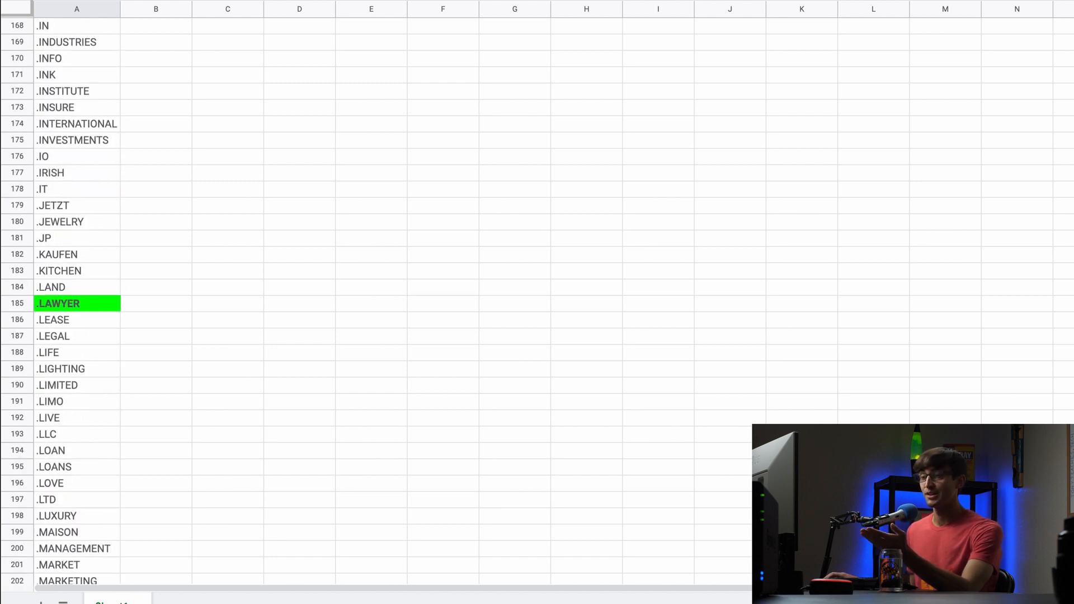
scroll(down, 3)
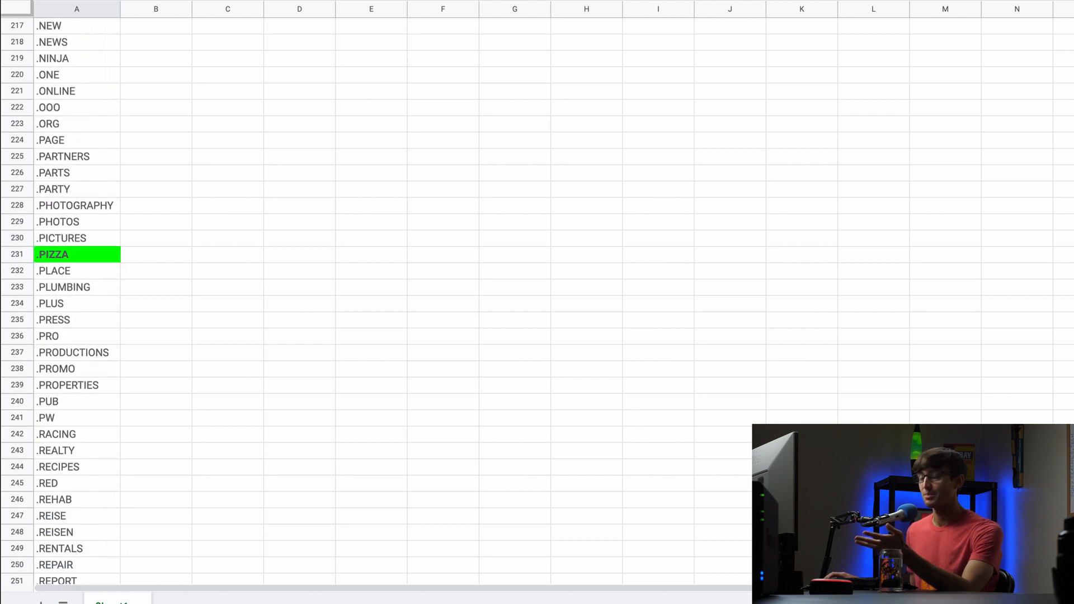
scroll(down, 3)
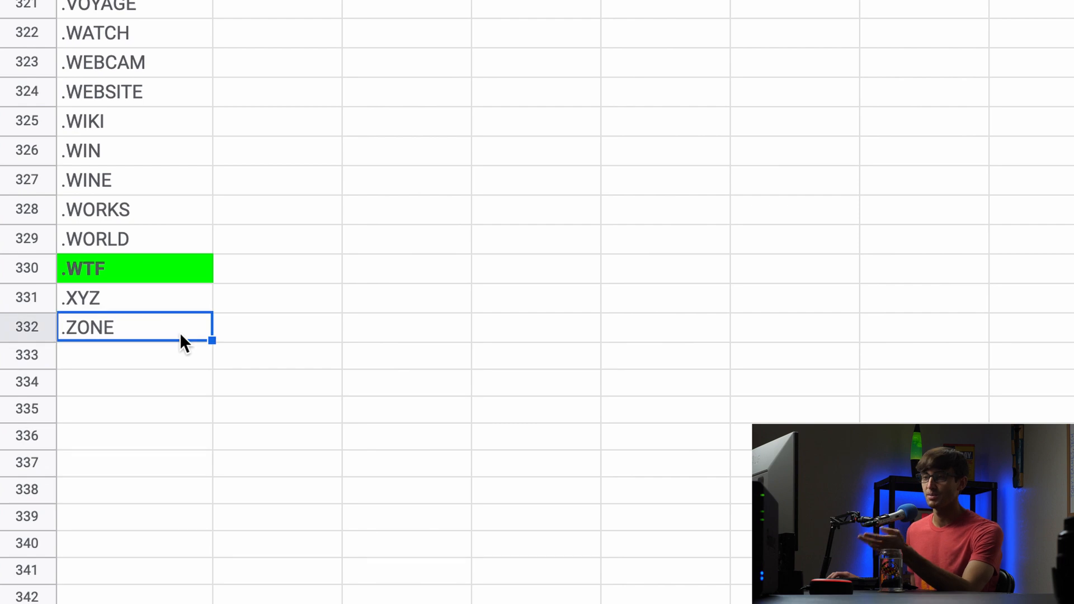
mouse_move(109, 333)
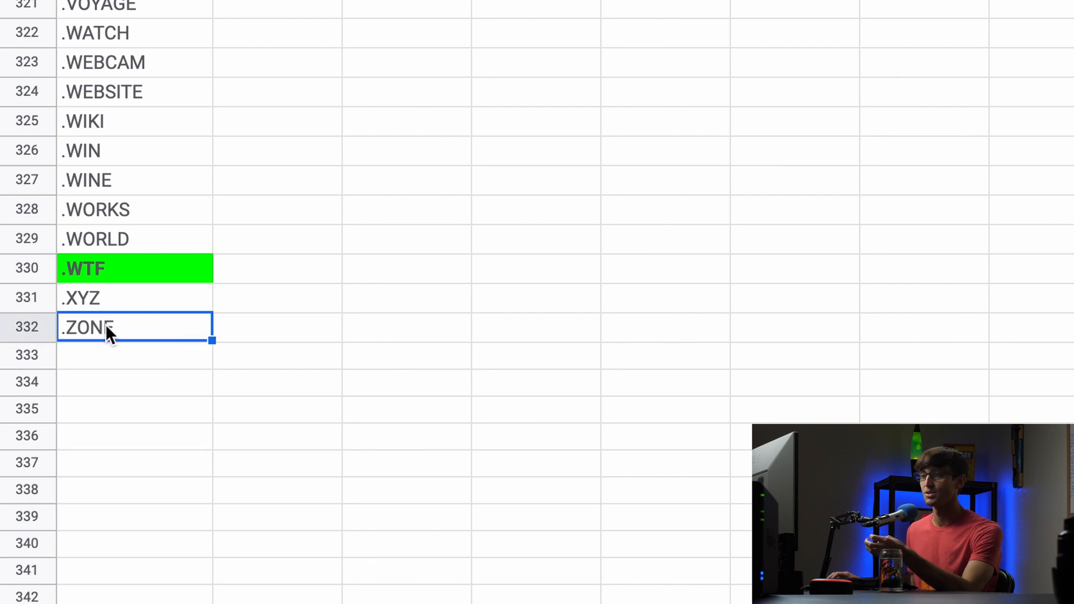
Step: Select the green-highlighted .WTF ending in the Google Sheets list
click(133, 267)
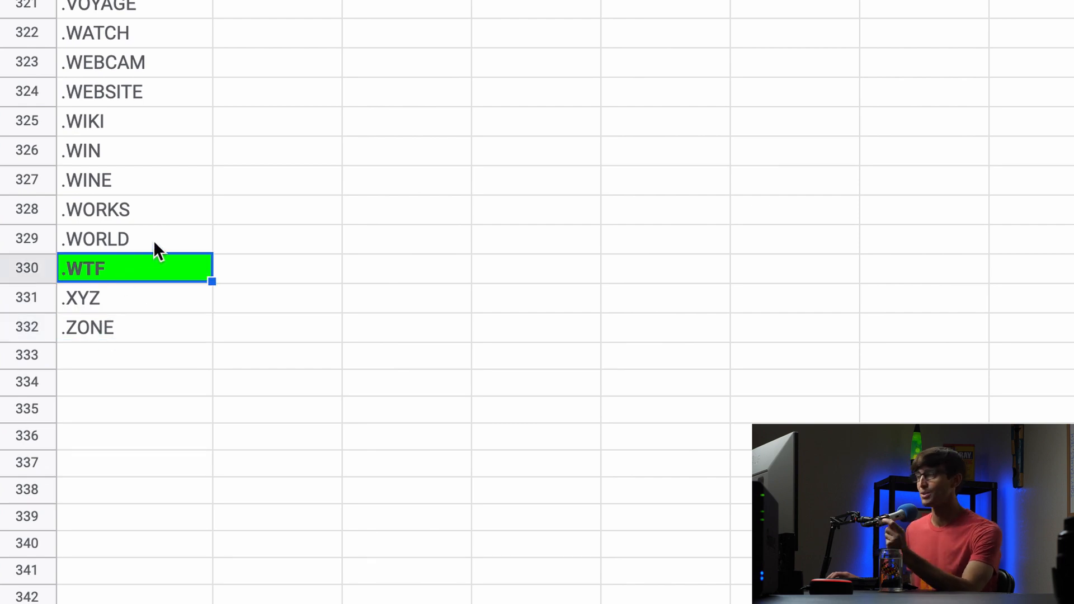
mouse_move(137, 236)
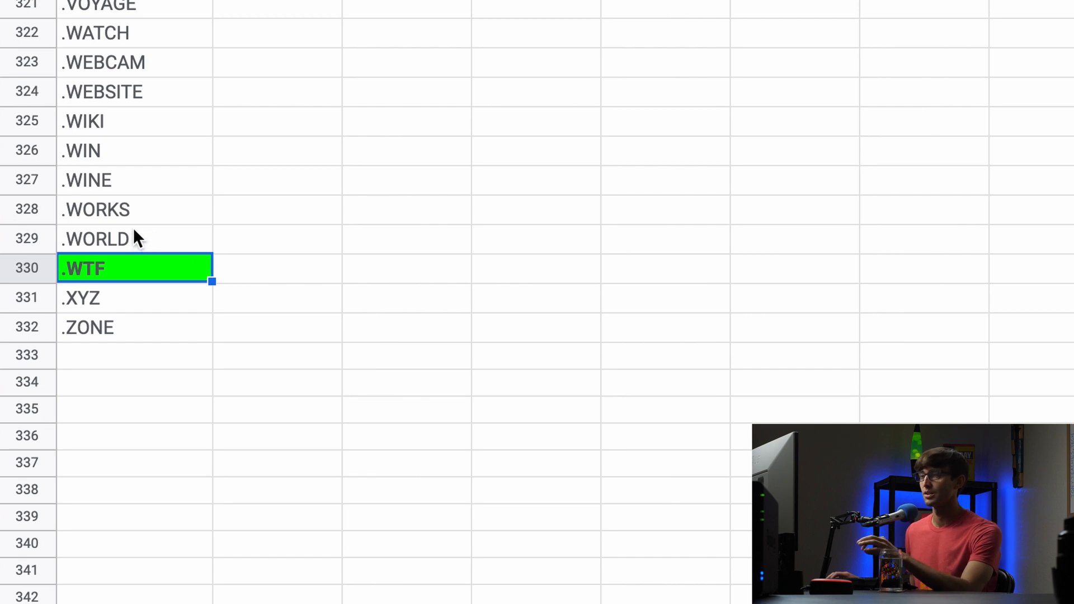
mouse_move(171, 219)
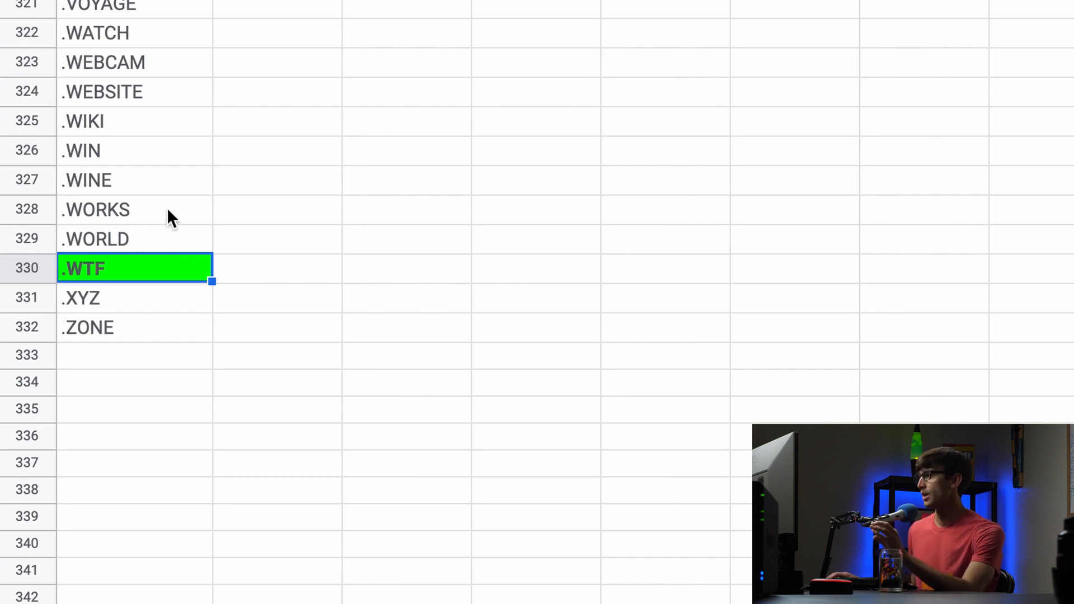
mouse_move(265, 179)
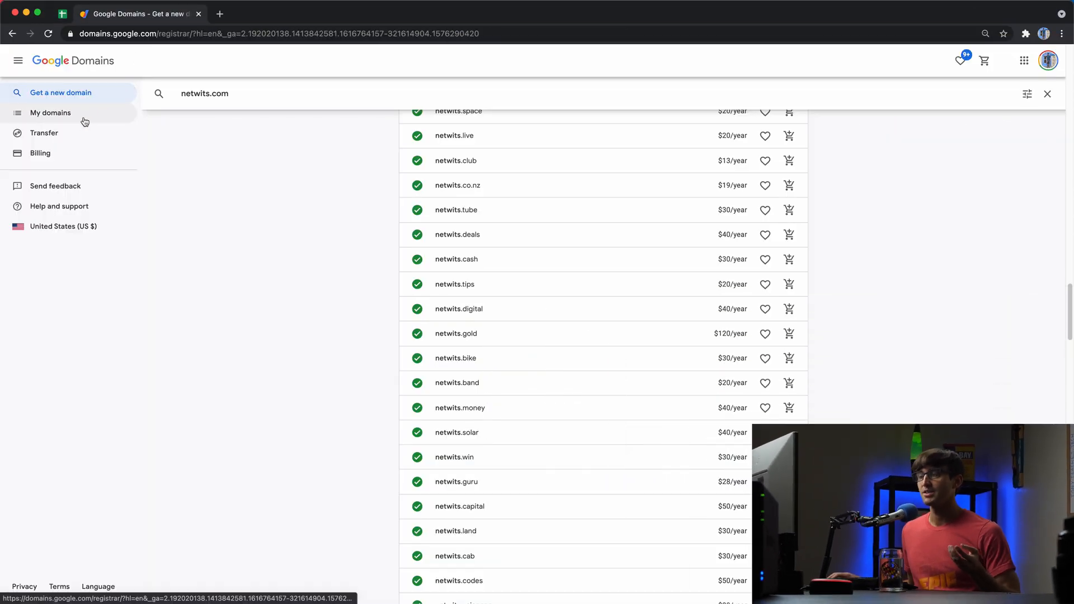
Step: From My domains, navigate to netwits.io's Email page with custom email and forwarding options
click(51, 112)
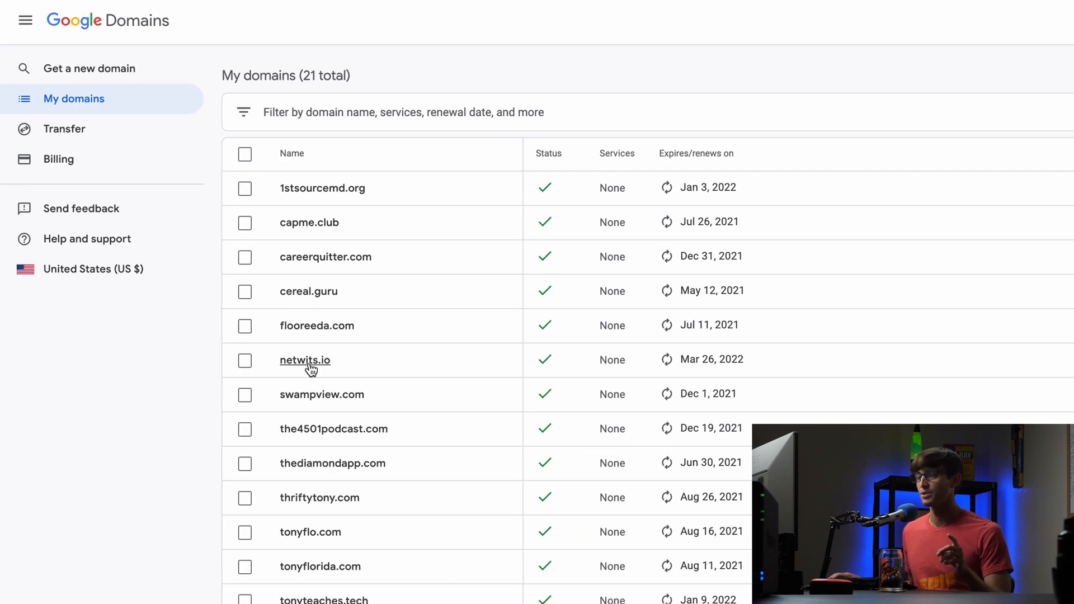
click(304, 361)
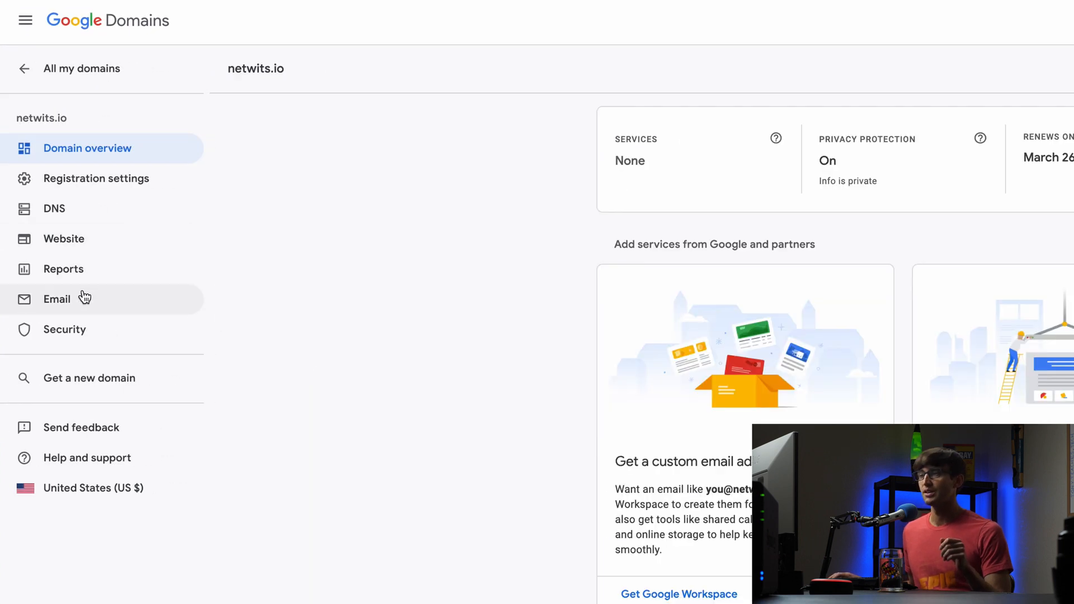
click(57, 299)
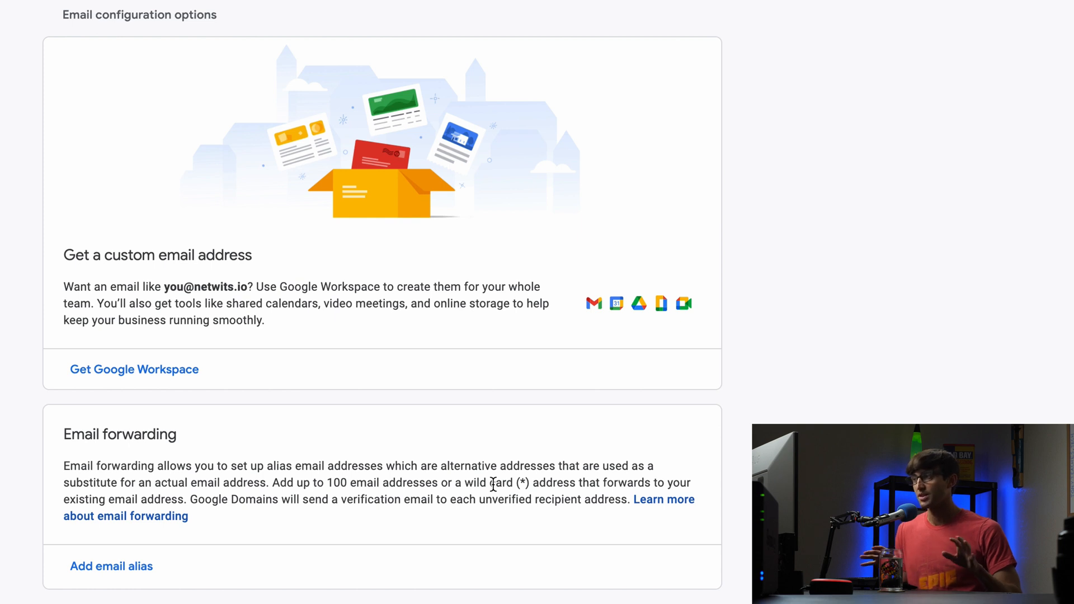
mouse_move(179, 292)
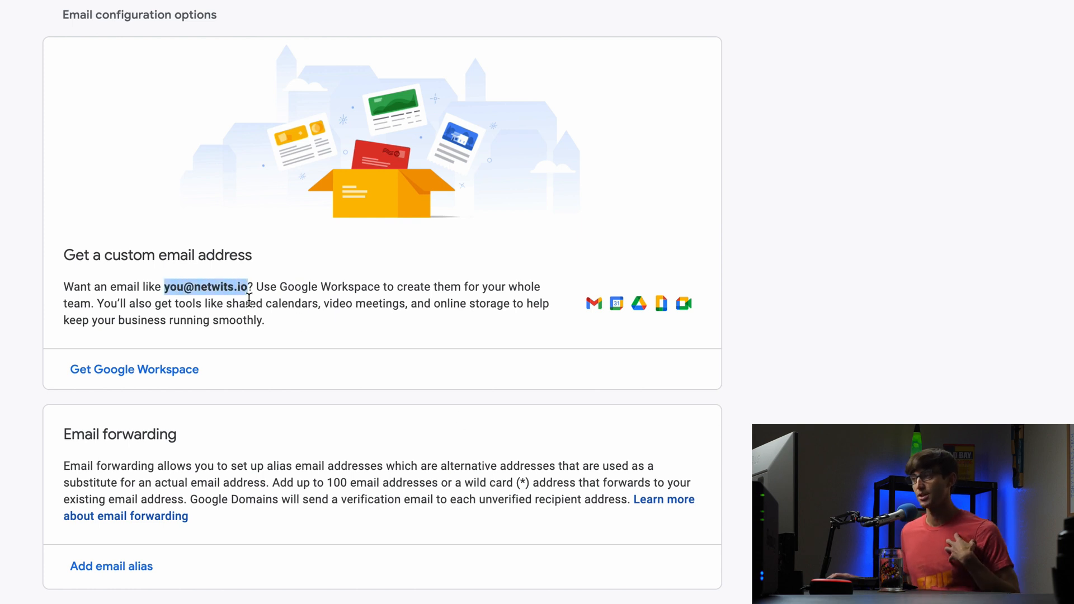
mouse_move(250, 380)
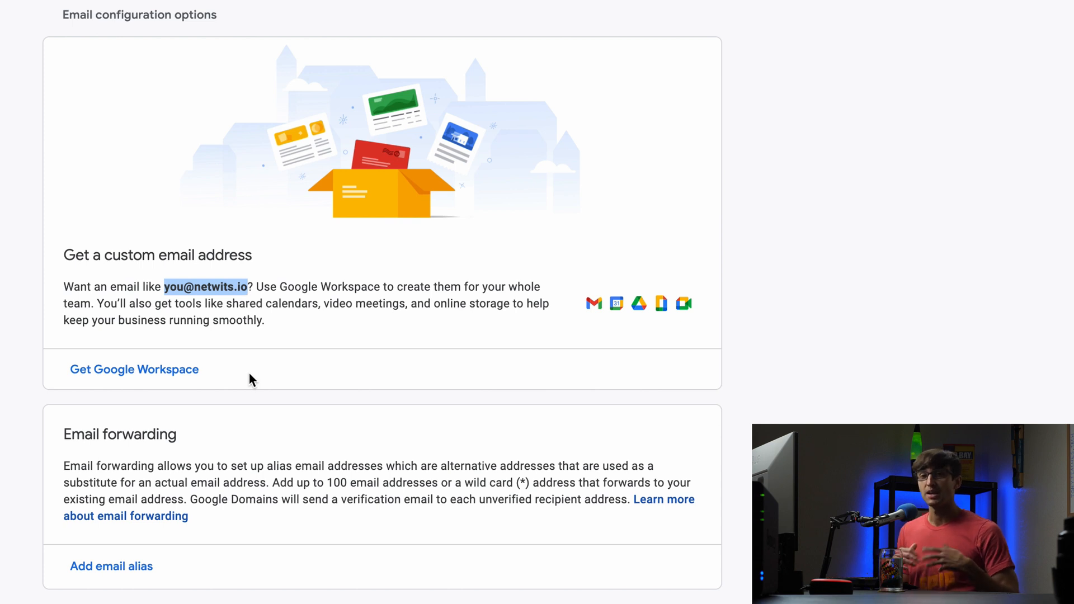